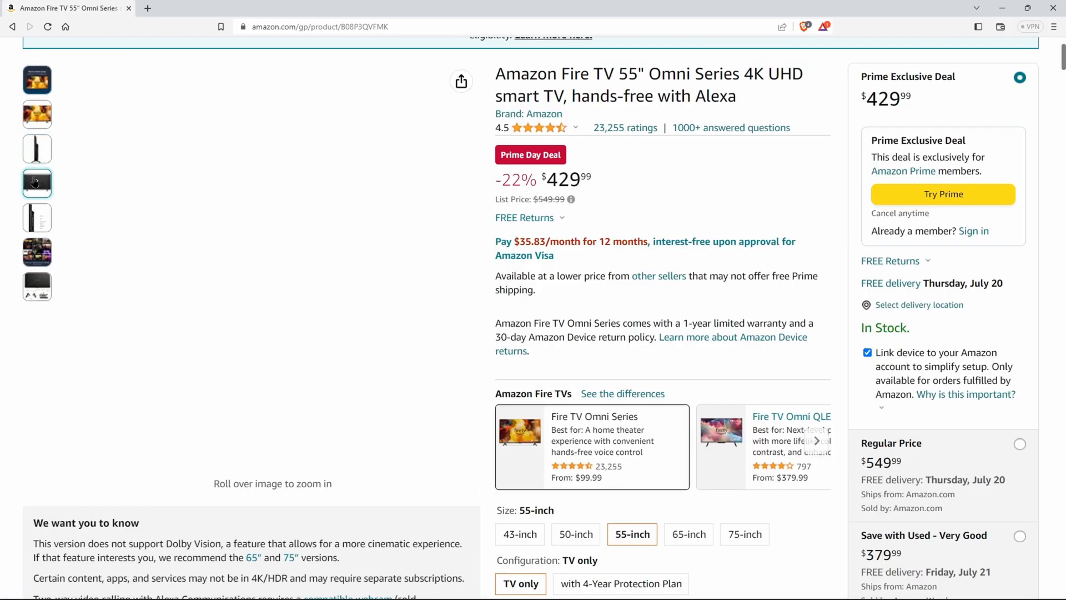
# Step: Show the in-the-box photo with the TV, legs, power cord, screws and batteries
pyautogui.click(37, 286)
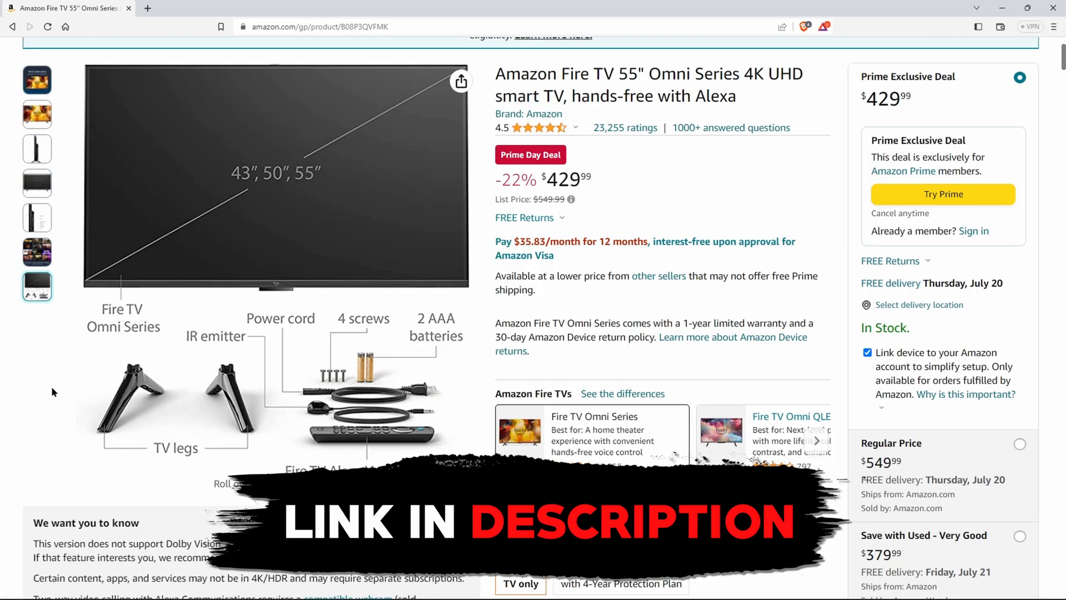